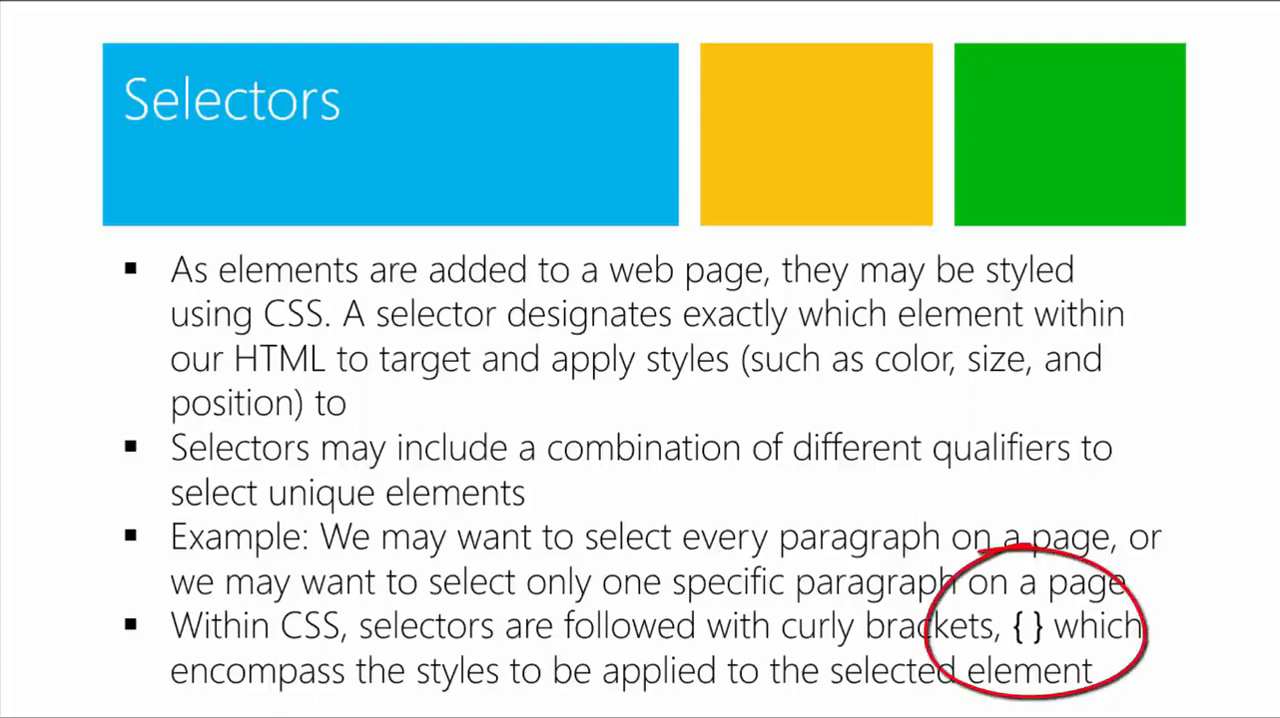
# Advance to the Values slide showing the CSS paragraph rule with Property and Value callouts.
pyautogui.press('right')
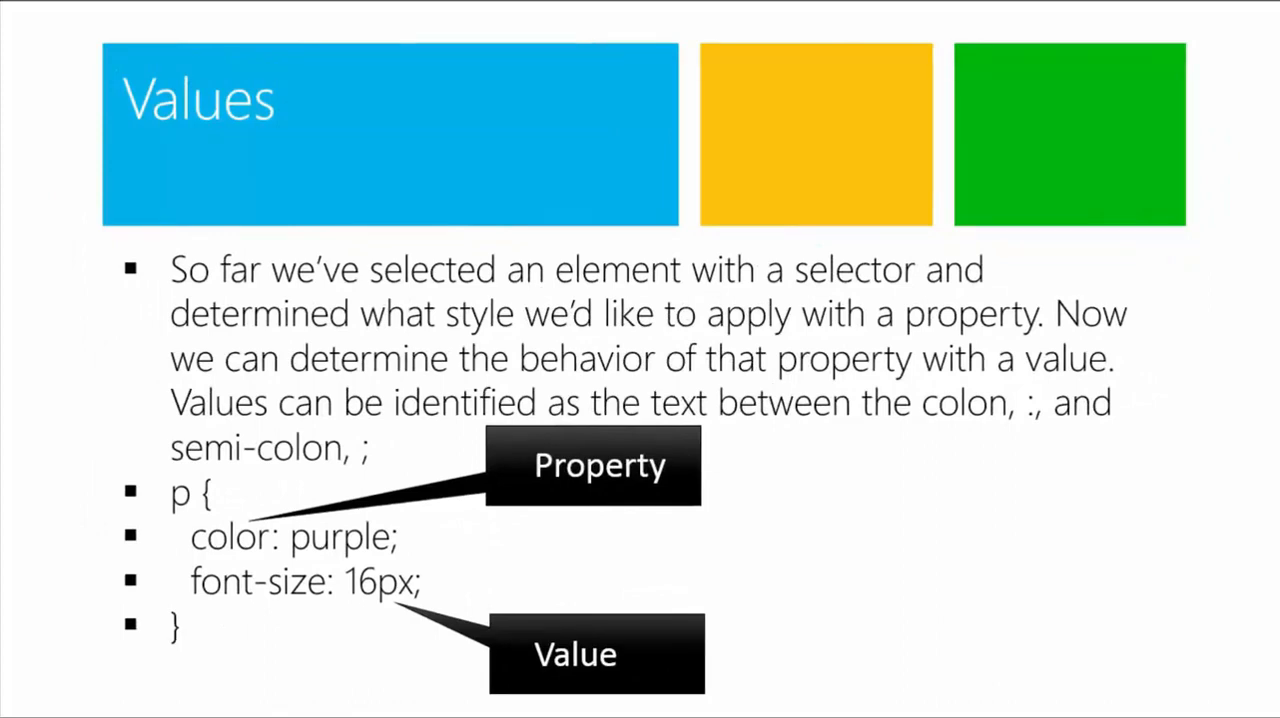